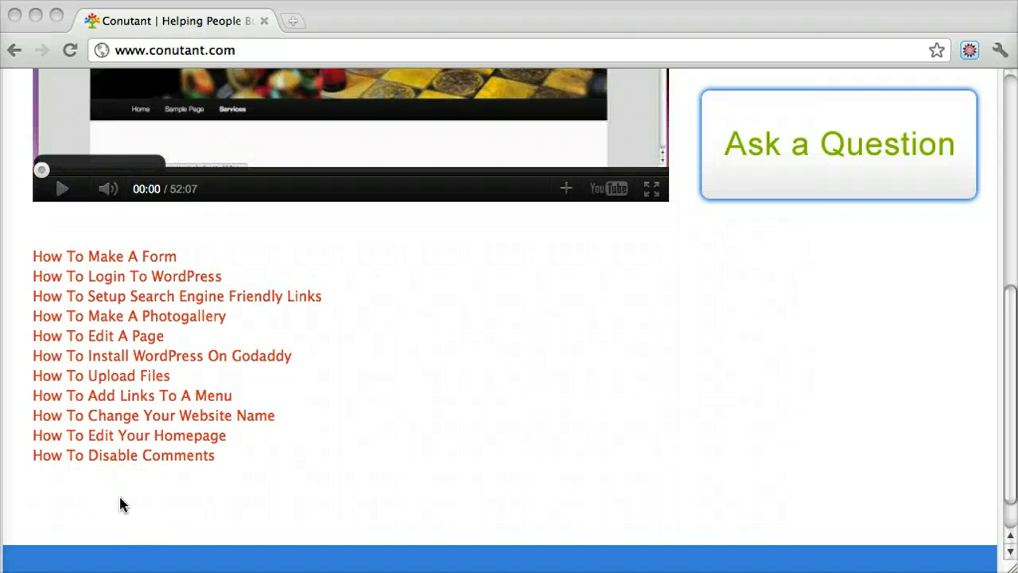
# Log in to the site's /wp-admin area and open the All Pages list
pyautogui.scroll(3)
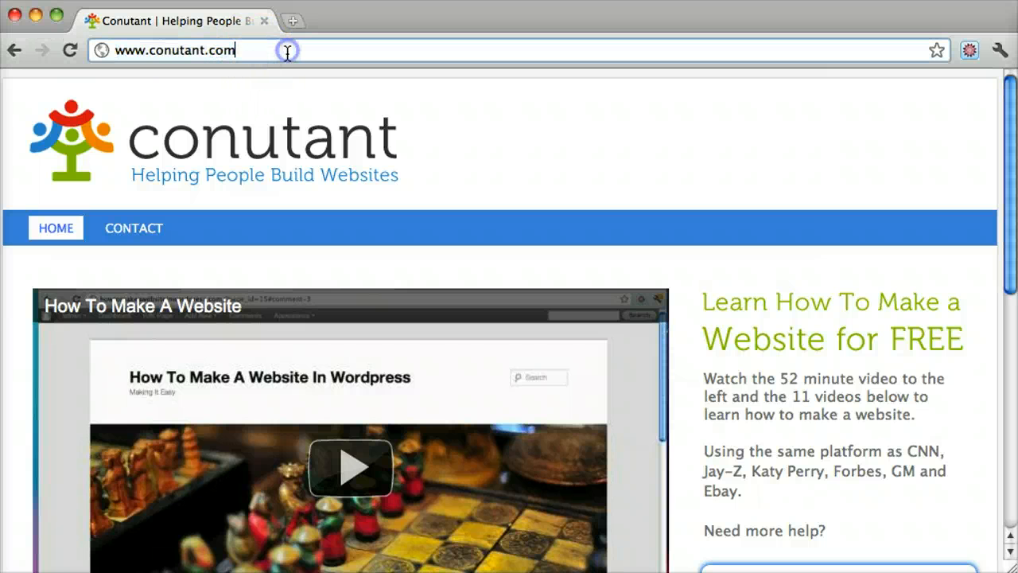
pyautogui.write('/wp-admin%2F&reauth=1')
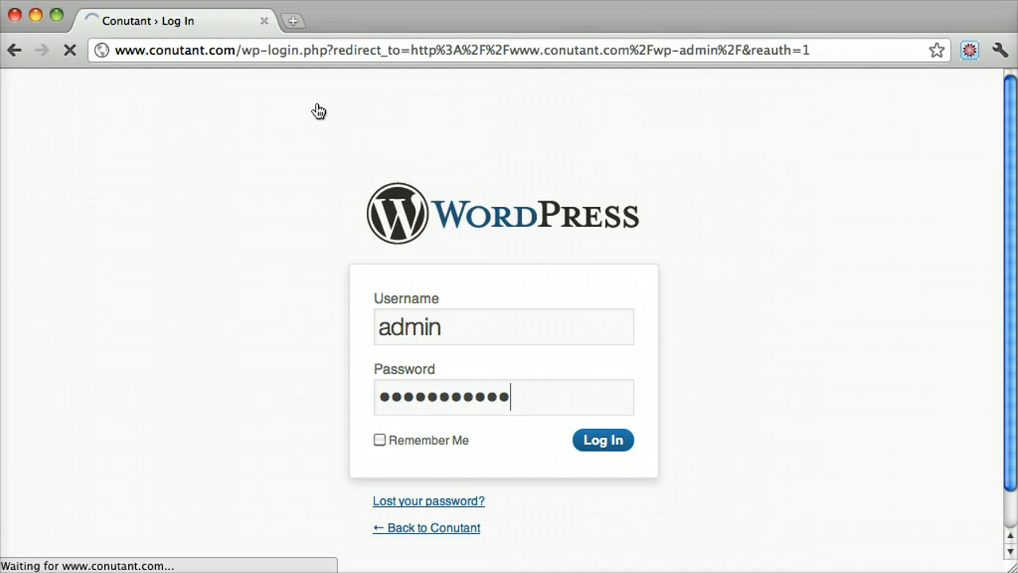
pyautogui.click(602, 440)
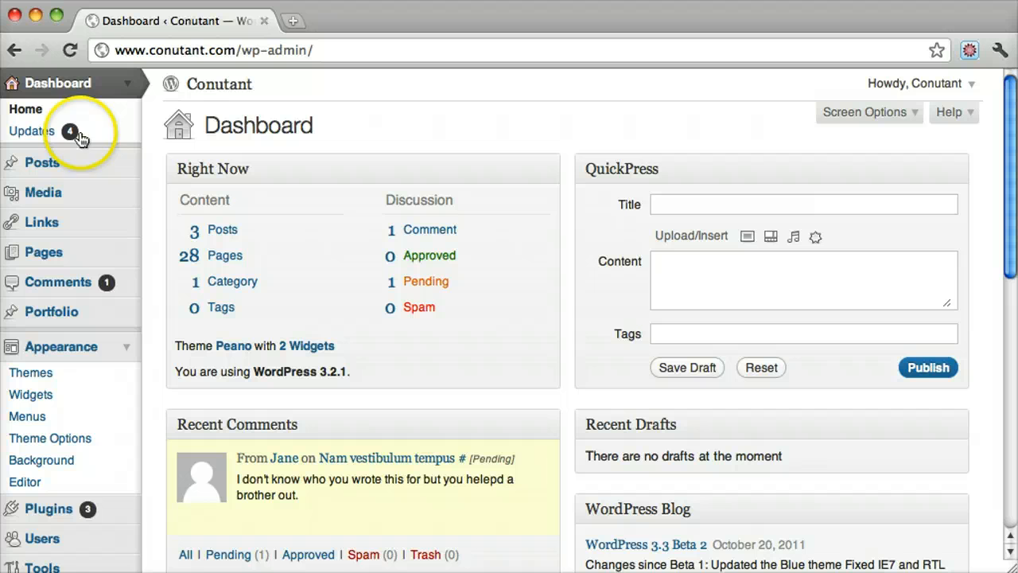
pyautogui.moveTo(43, 252)
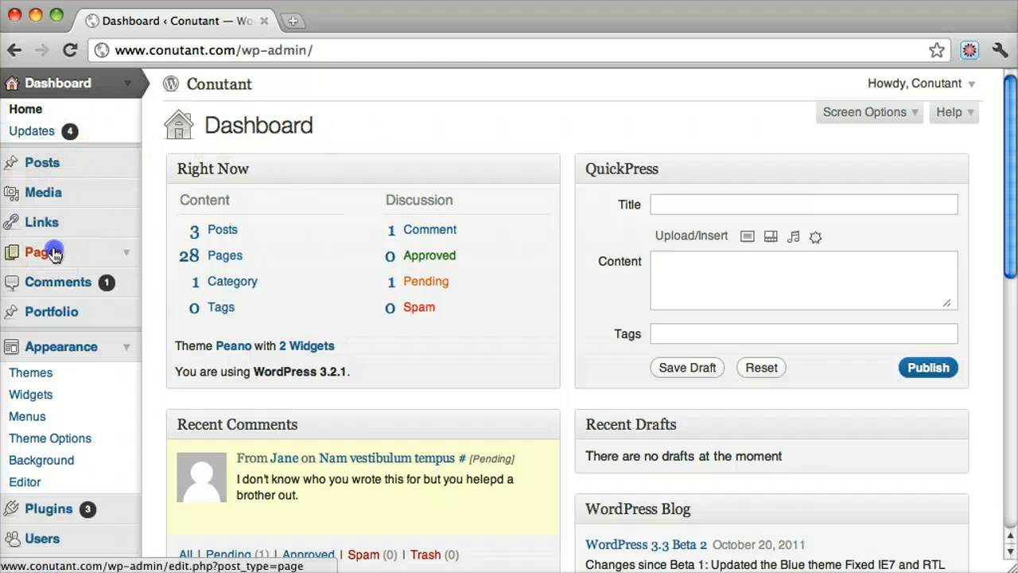
pyautogui.click(38, 252)
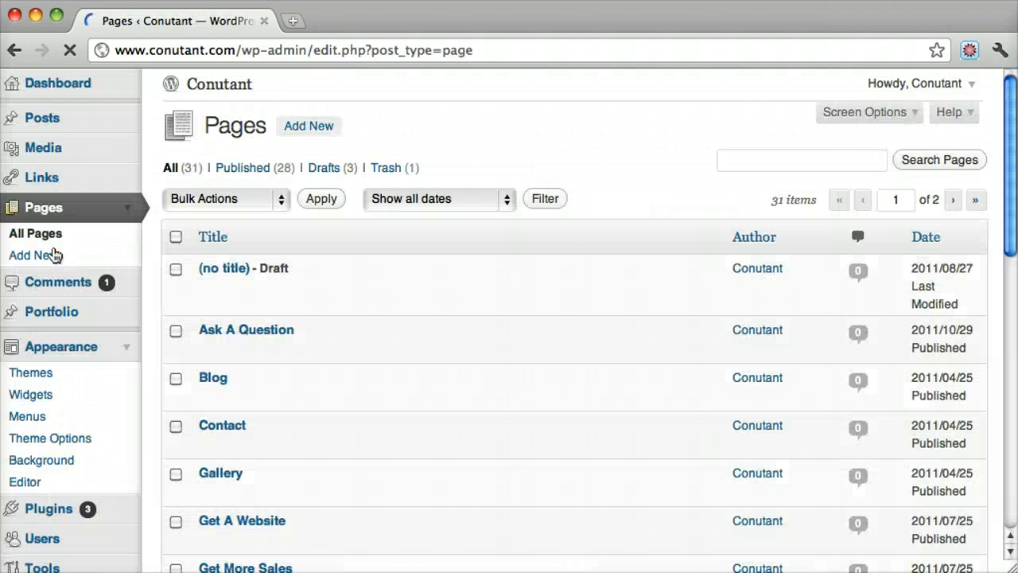
pyautogui.click(309, 126)
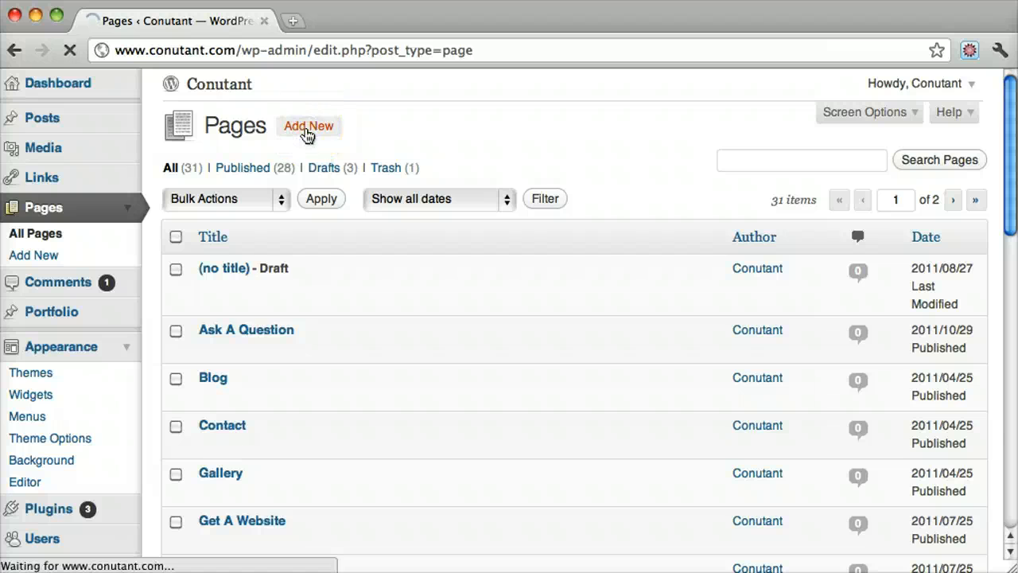
# Create a page titled 'Hello 3' with the body 'Some of this text to be big!'
pyautogui.click(309, 126)
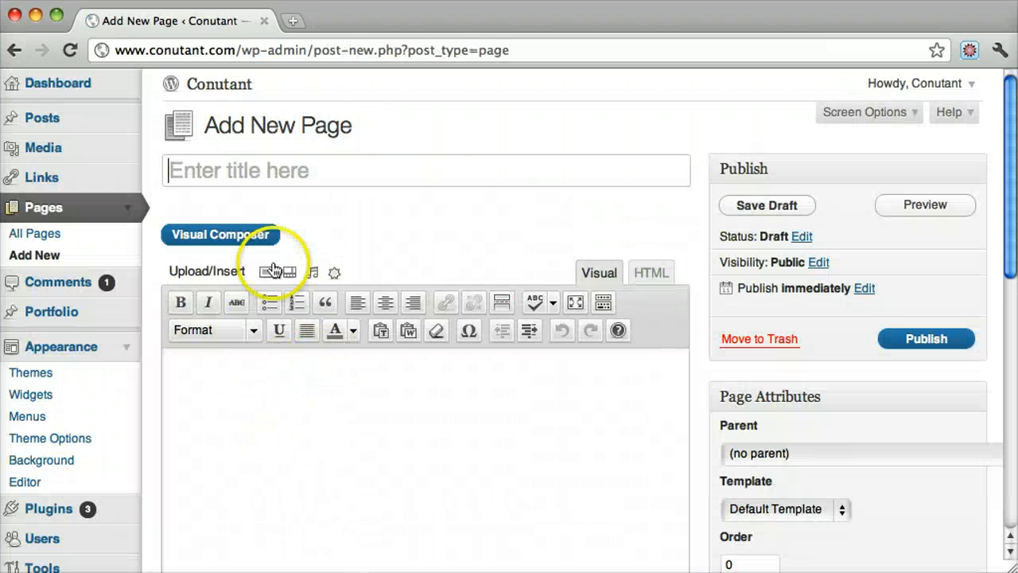
pyautogui.write('Hello')
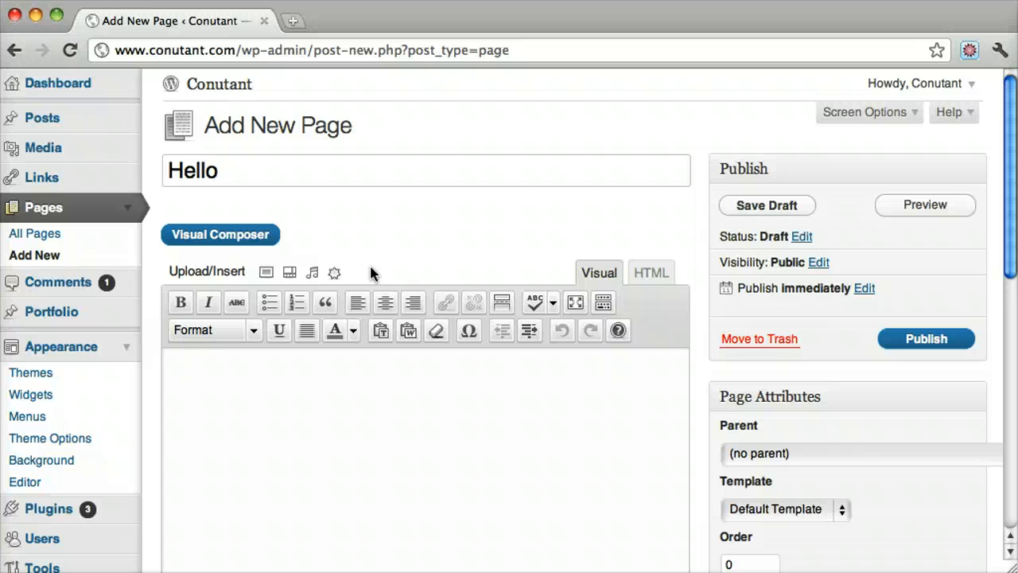
pyautogui.write('3')
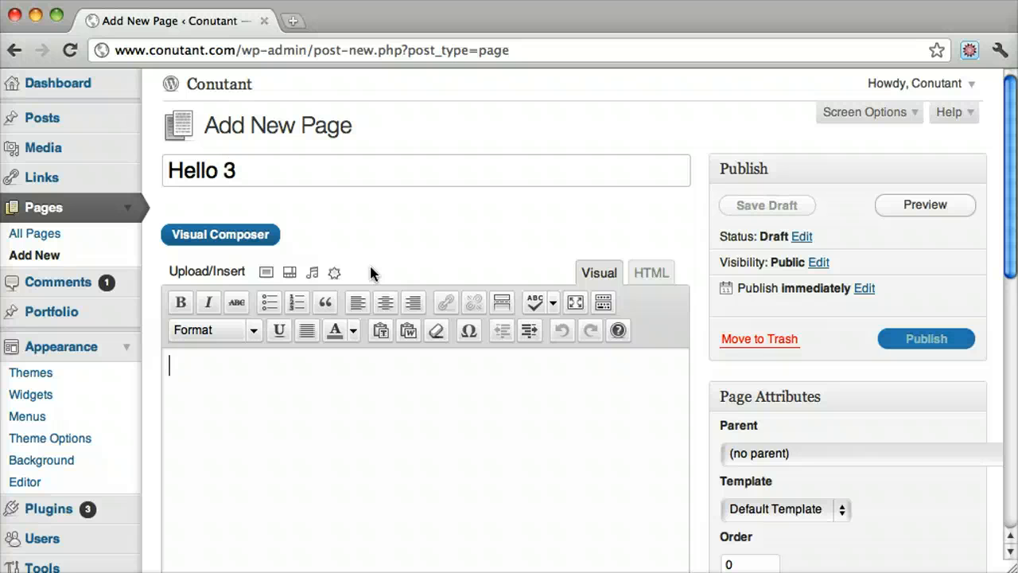
pyautogui.write('Some of this tex')
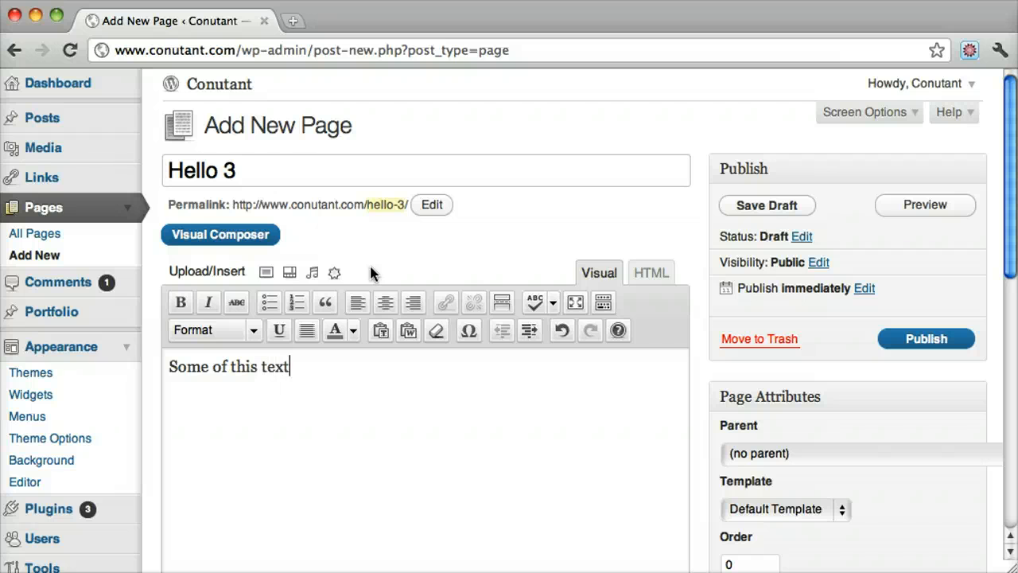
pyautogui.write('to be big!')
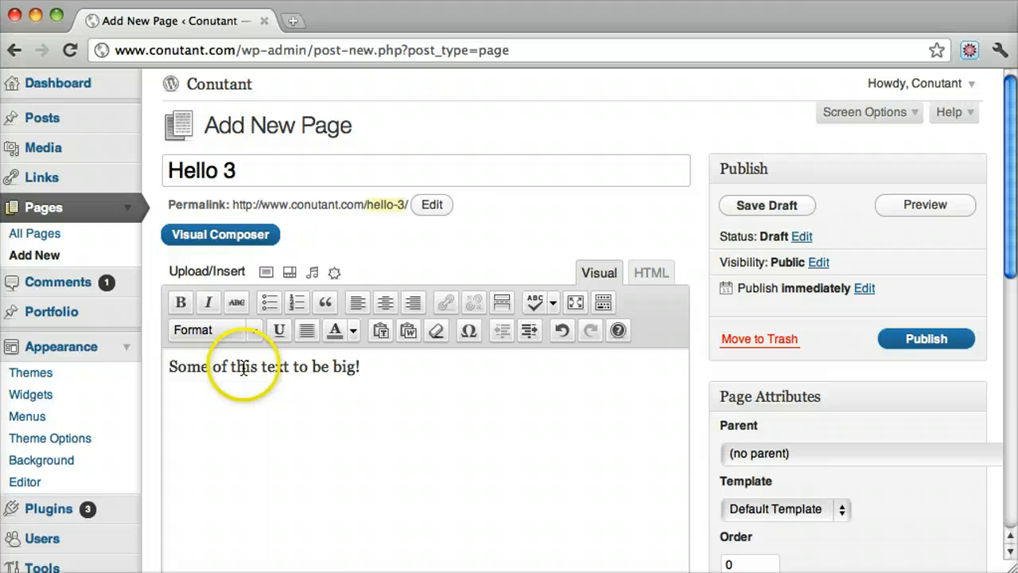
# Format the sentence as Heading 3, then view the body as HTML source
pyautogui.click(253, 329)
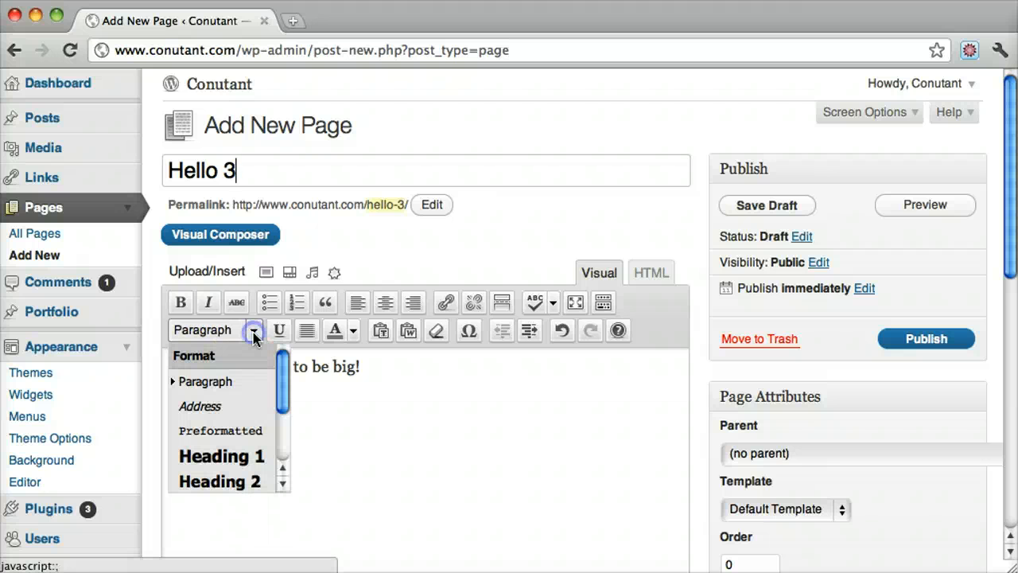
pyautogui.moveTo(363, 386)
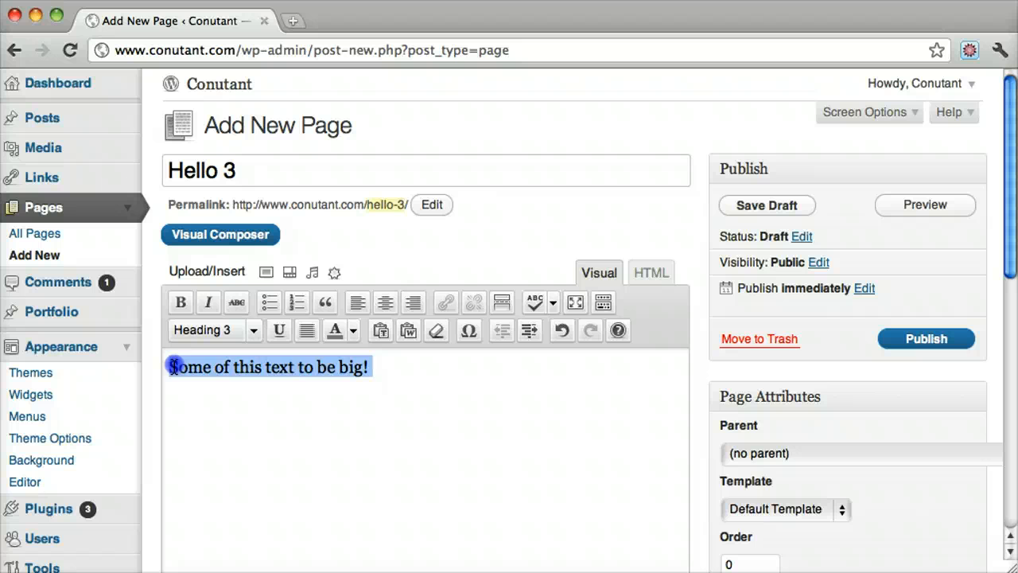
pyautogui.doubleClick(279, 367)
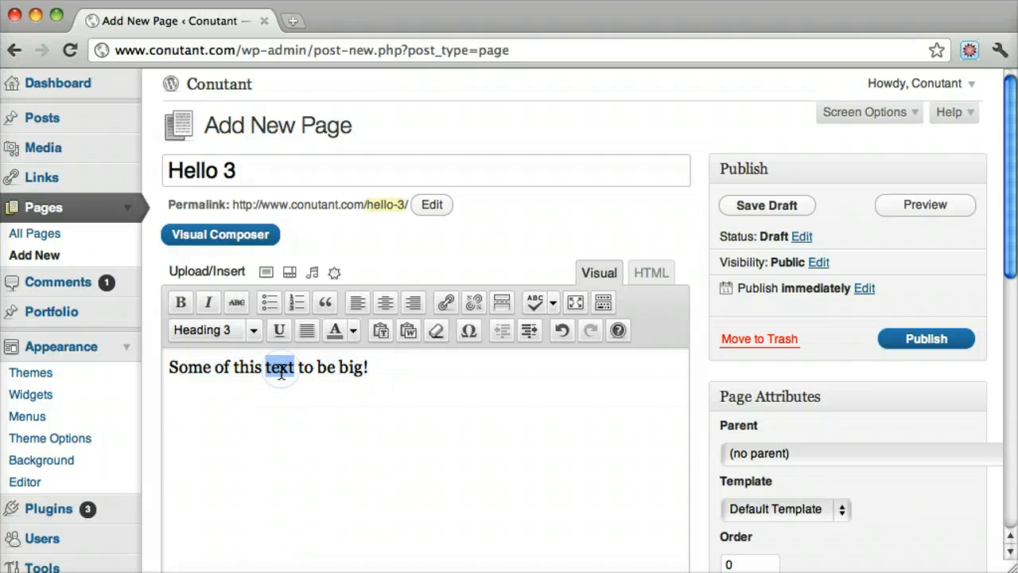
pyautogui.click(652, 272)
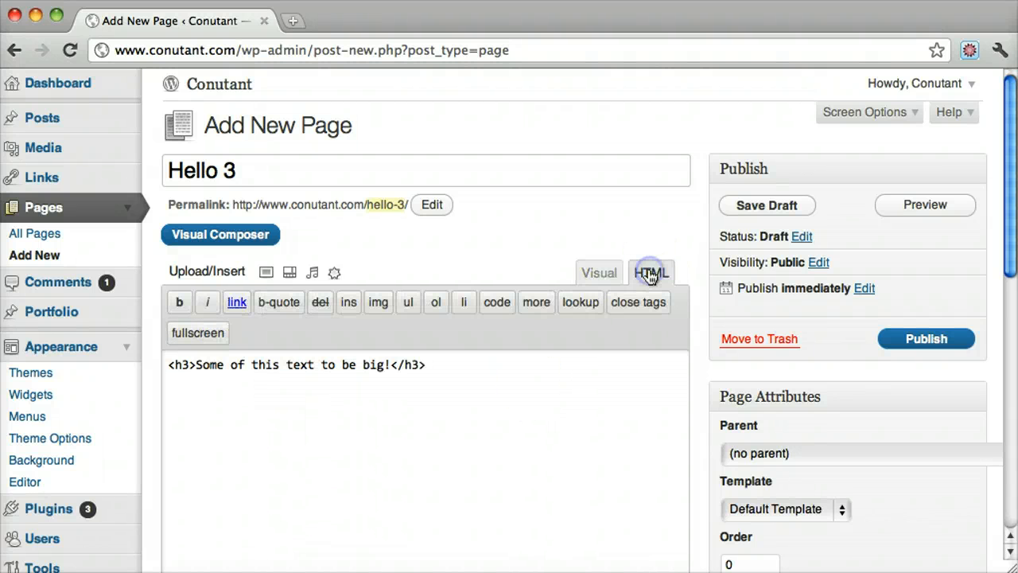
# Wrap only 'text' in h3 tags in the HTML, then return to the Visual view
pyautogui.click(651, 272)
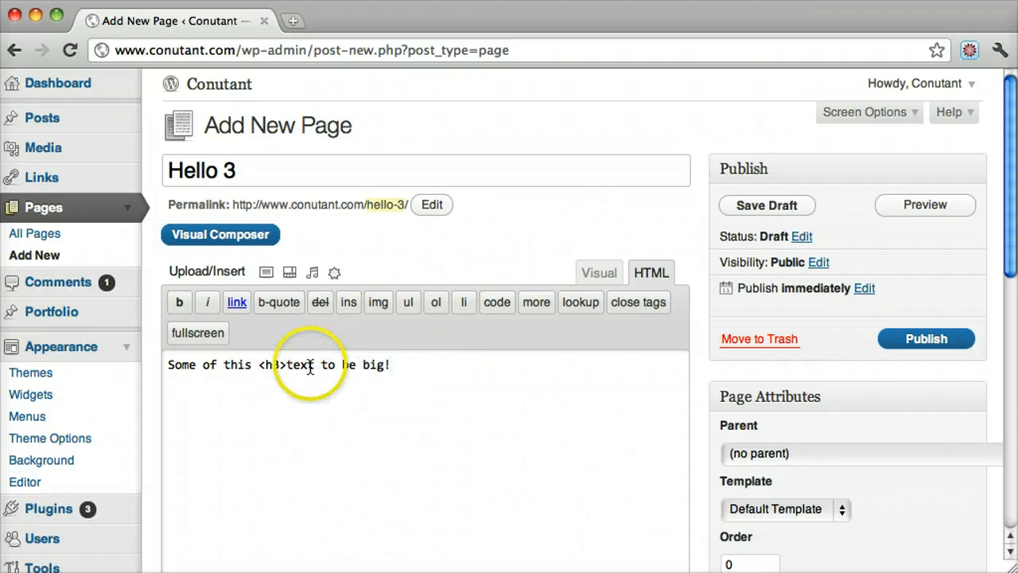
pyautogui.click(637, 302)
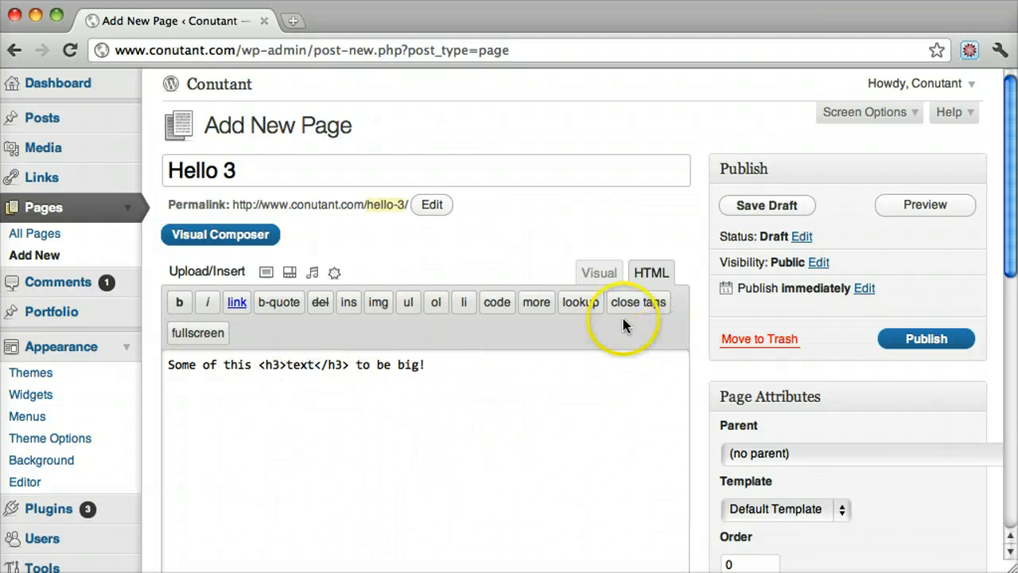
pyautogui.click(598, 272)
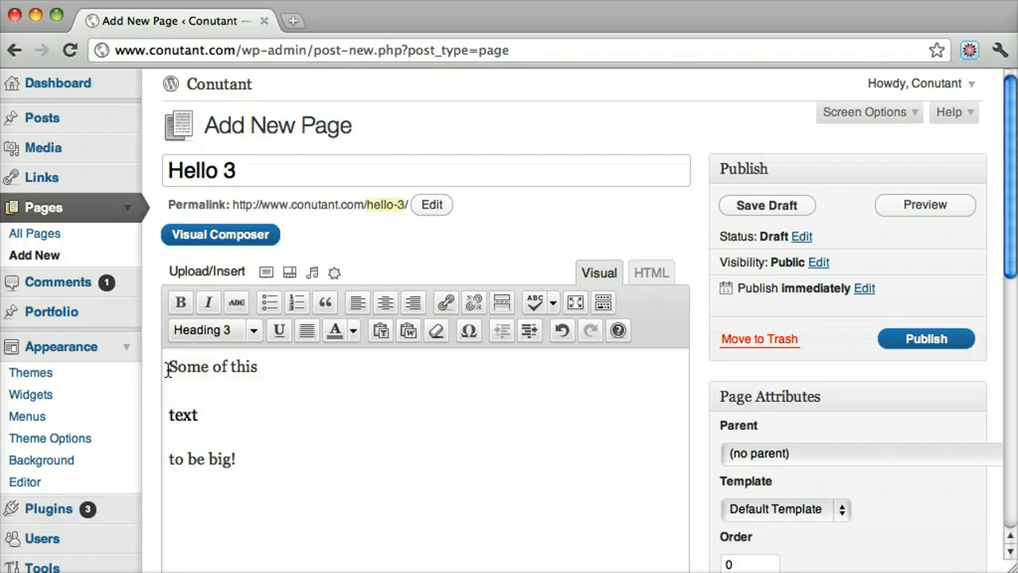
# Head to the Plugins page, triggering the unsaved-changes warning for Hello 3
pyautogui.moveTo(169, 366); pyautogui.dragTo(251, 460)
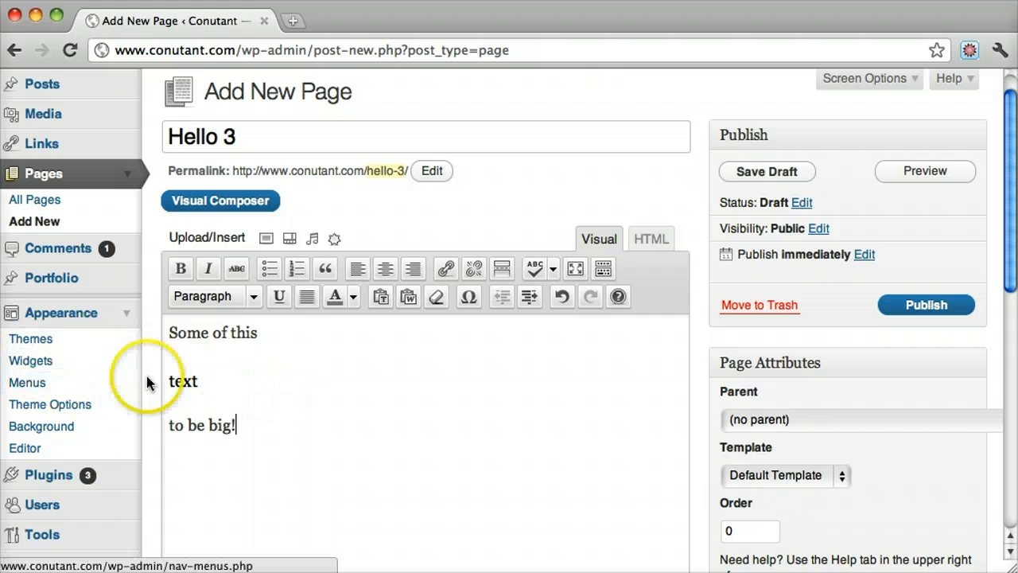
pyautogui.moveTo(61, 313)
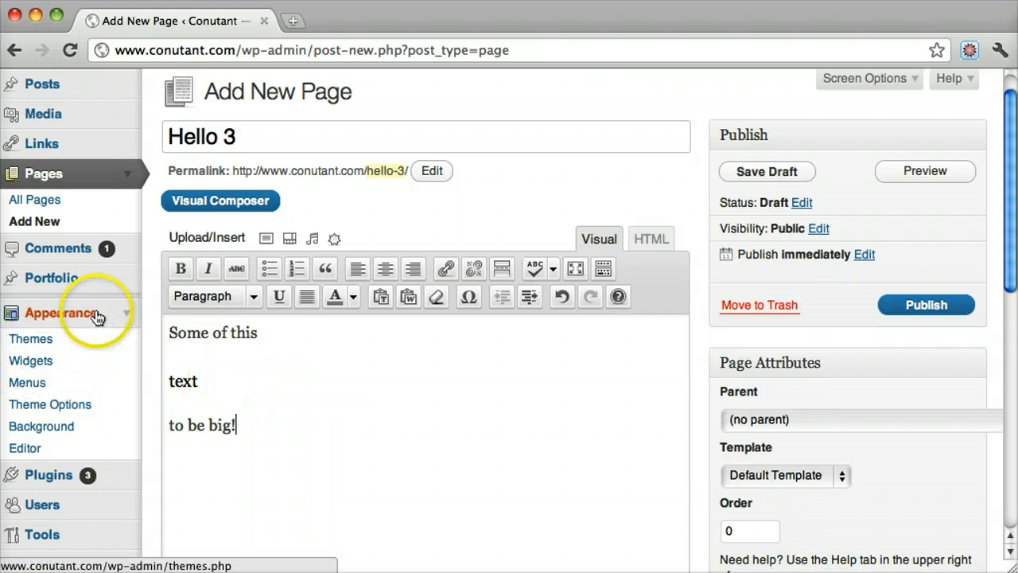
pyautogui.click(62, 313)
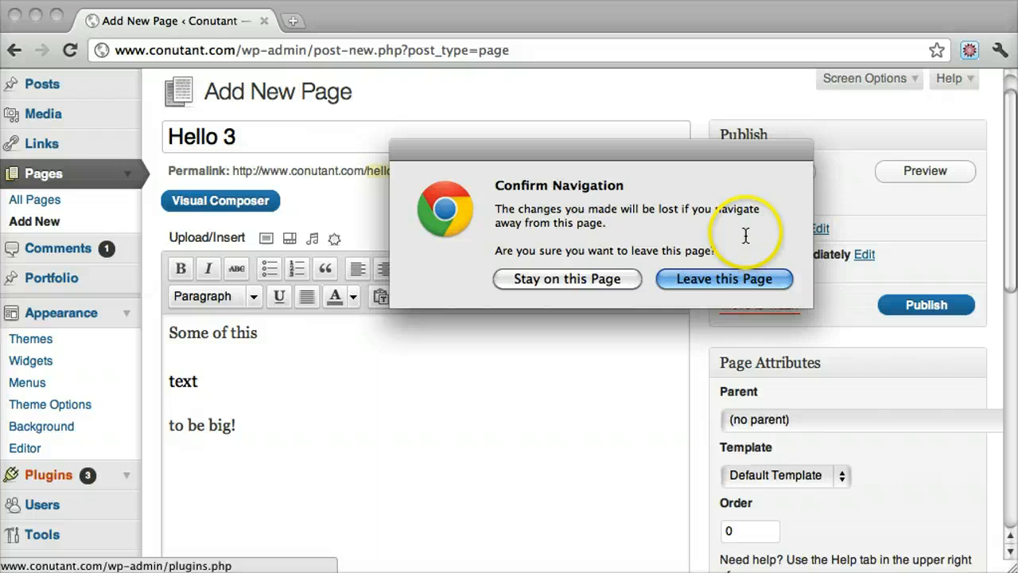
# Leave the editor and search the plugin directory for 'ckeditor'
pyautogui.click(723, 279)
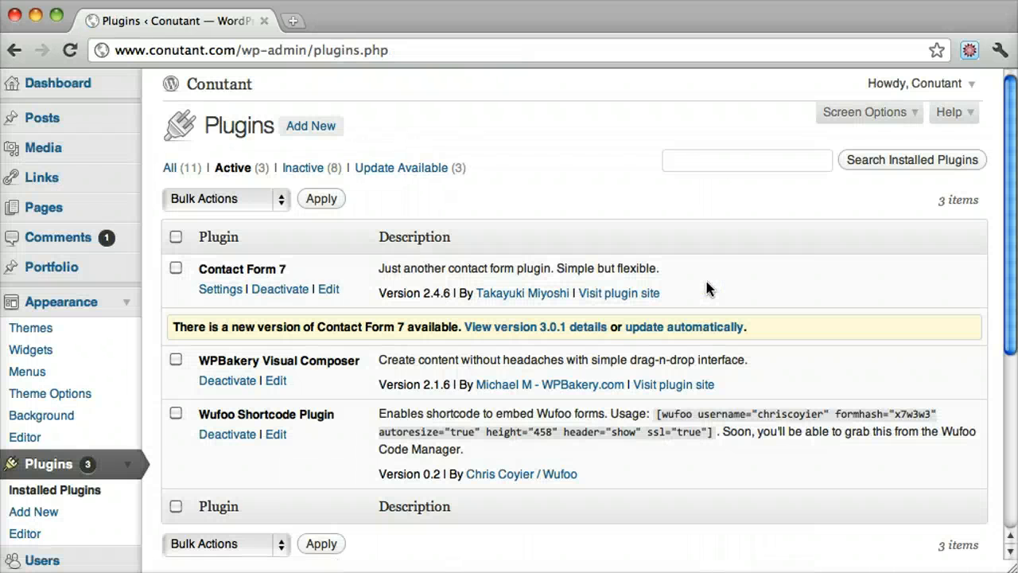
pyautogui.click(310, 125)
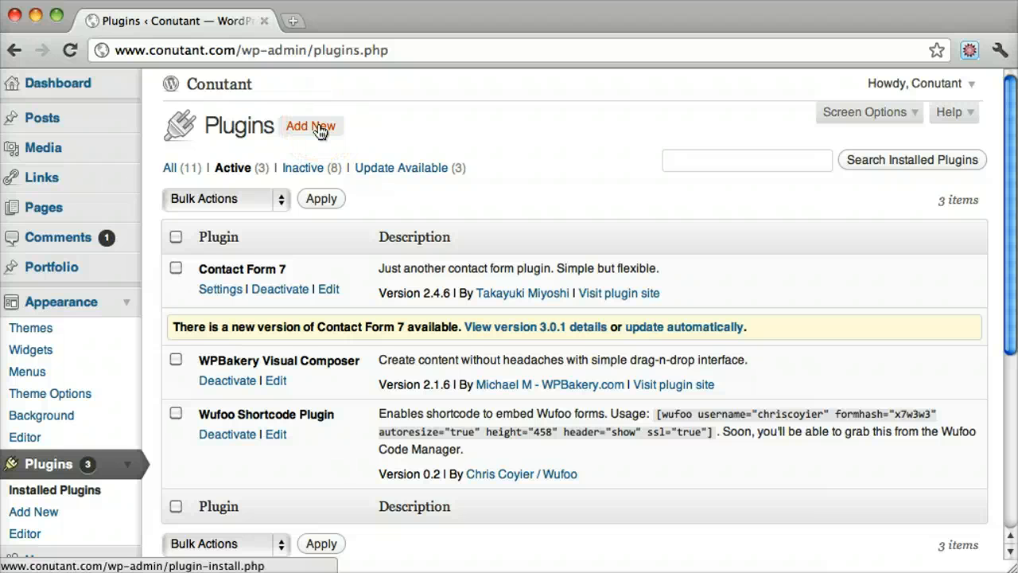
pyautogui.click(311, 126)
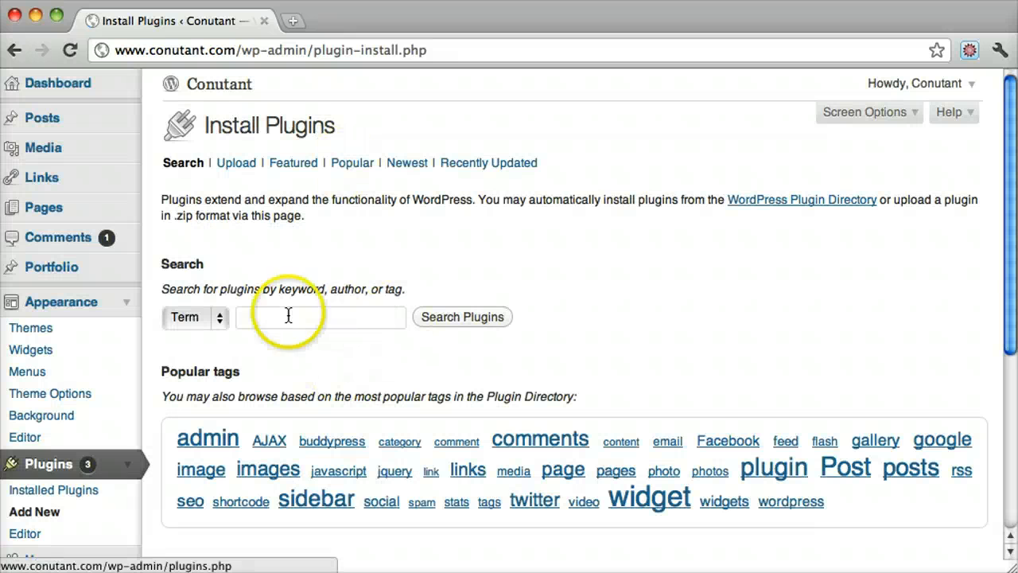
pyautogui.write('ckedi')
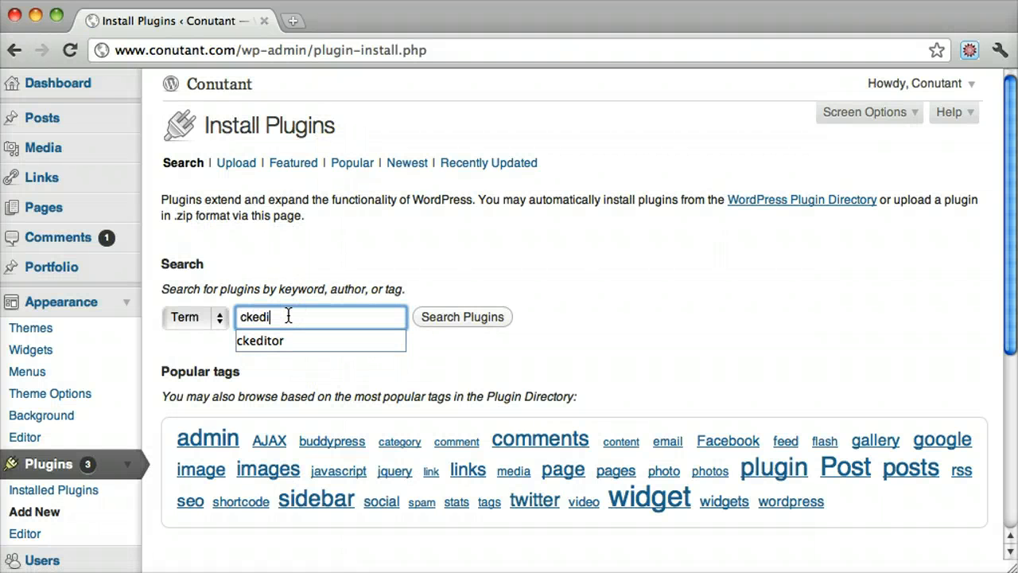
pyautogui.click(260, 341)
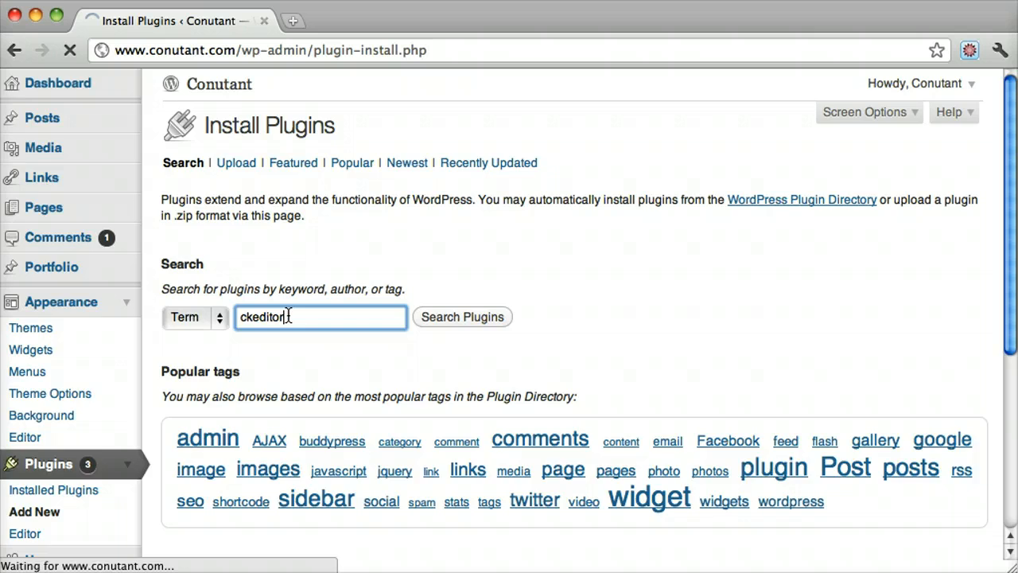
pyautogui.click(462, 316)
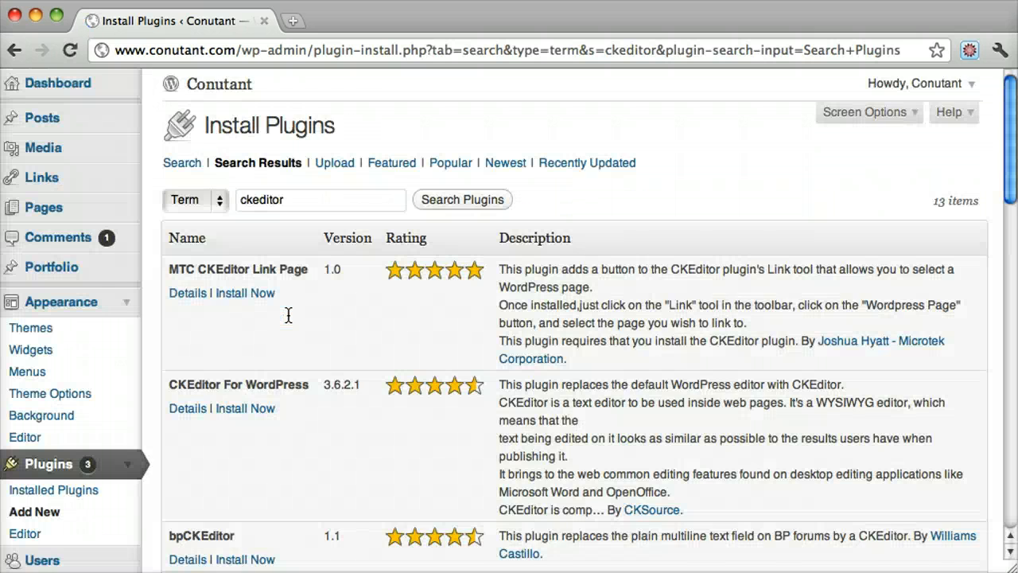
# Install CKEditor For WordPress and confirm the installation
pyautogui.scroll(-3)
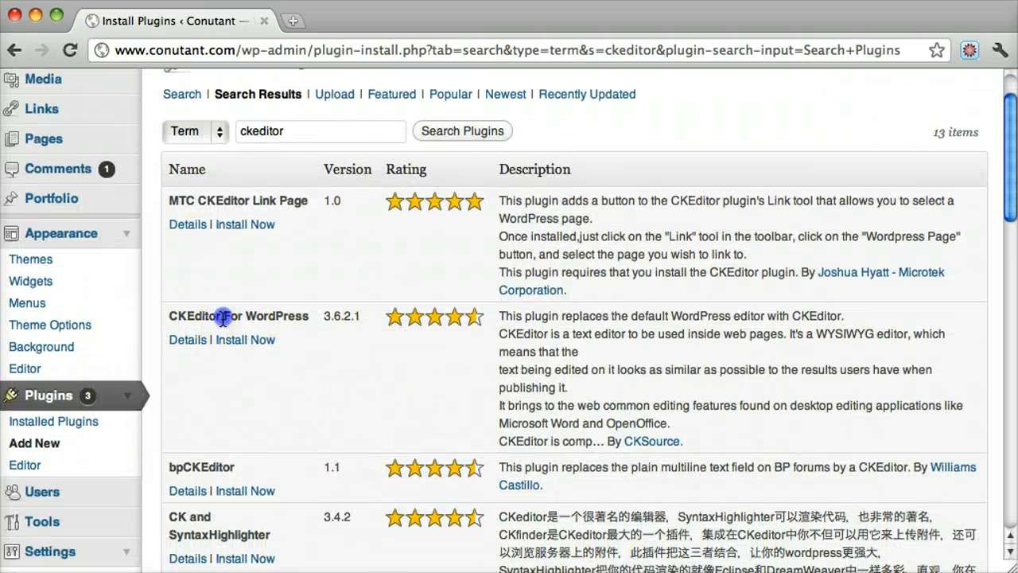
pyautogui.click(244, 340)
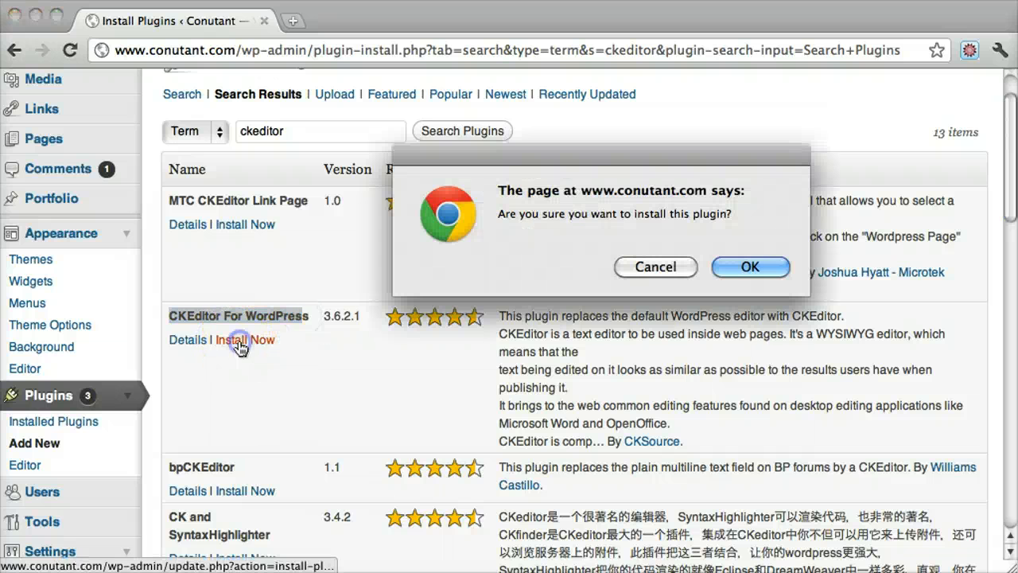
pyautogui.click(749, 266)
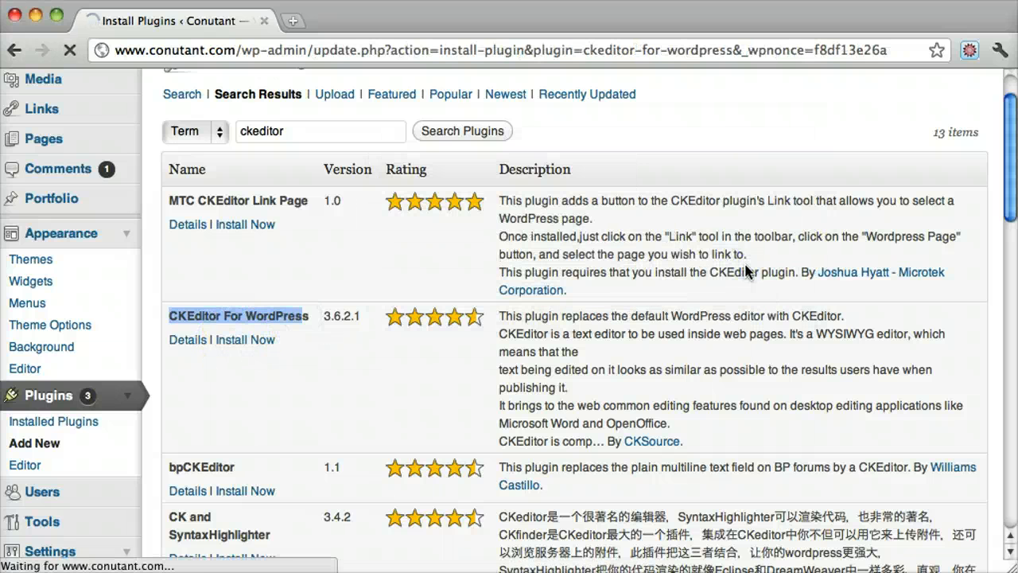
# Activate CKEditor For WordPress 3.6.2.1 from the installation success page
pyautogui.click(245, 340)
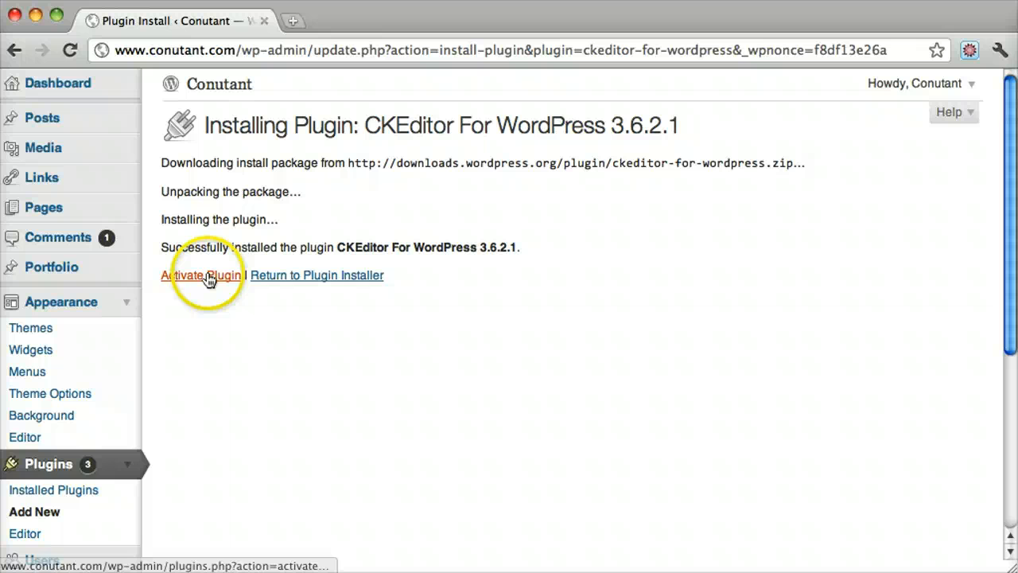
pyautogui.click(200, 275)
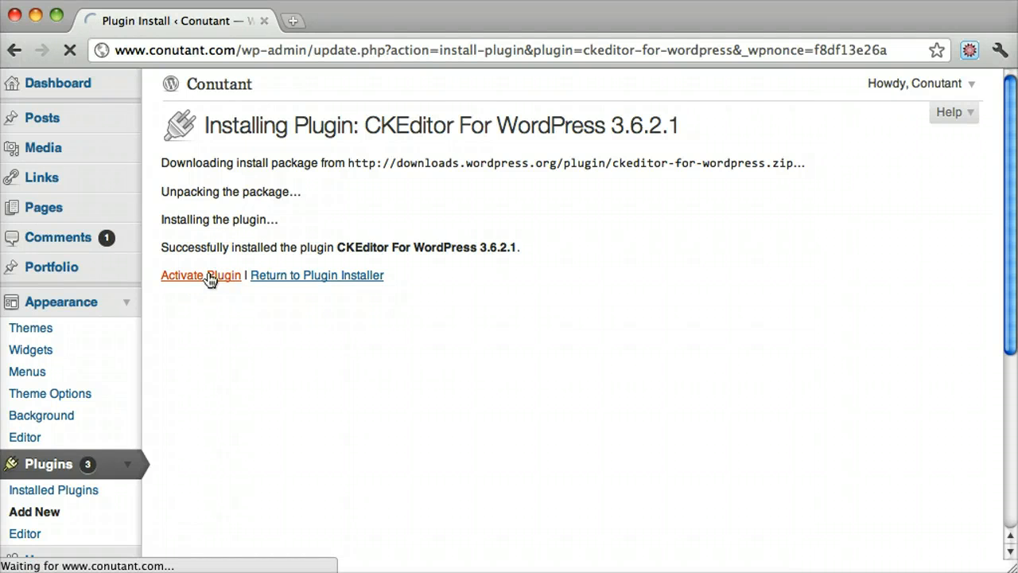
pyautogui.click(200, 275)
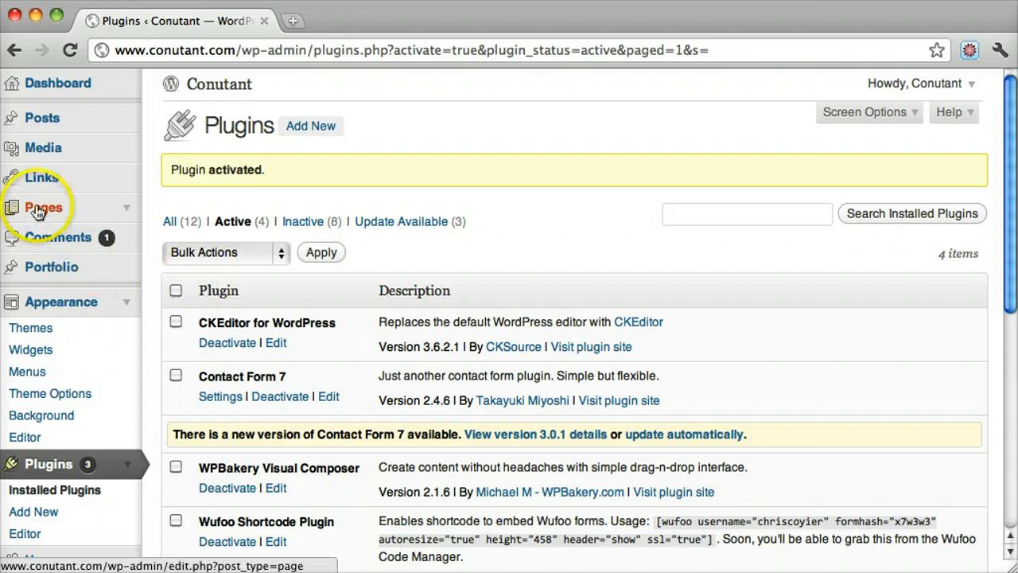
# Start a new blank page from Pages, now showing the CKEditor toolbar
pyautogui.click(43, 207)
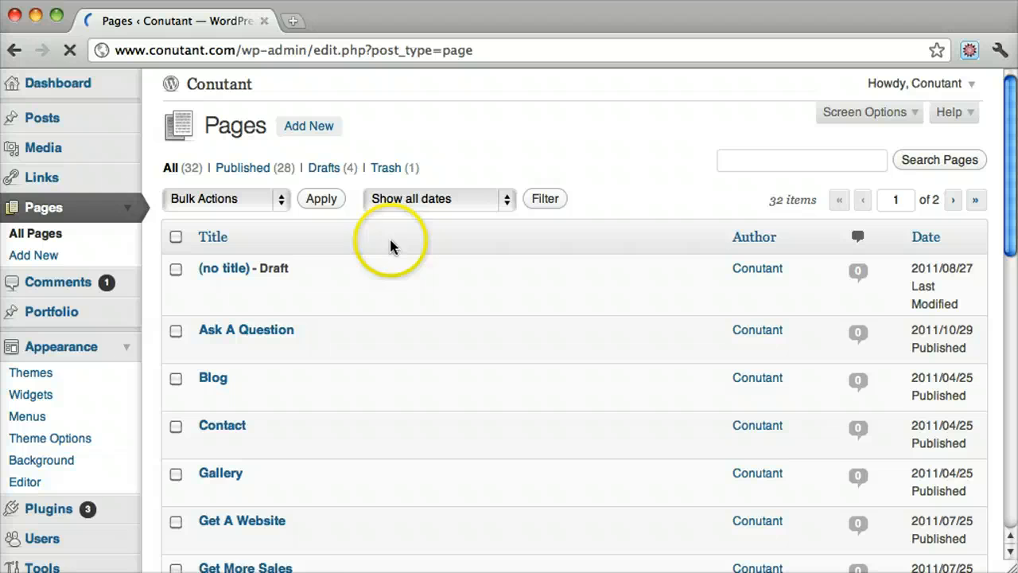
pyautogui.scroll(-3)
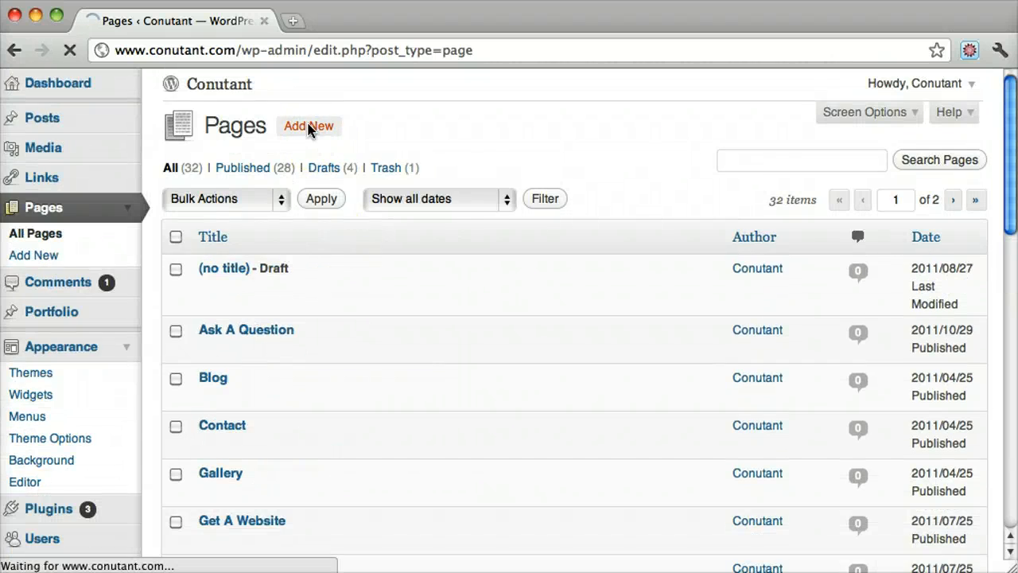
pyautogui.click(307, 126)
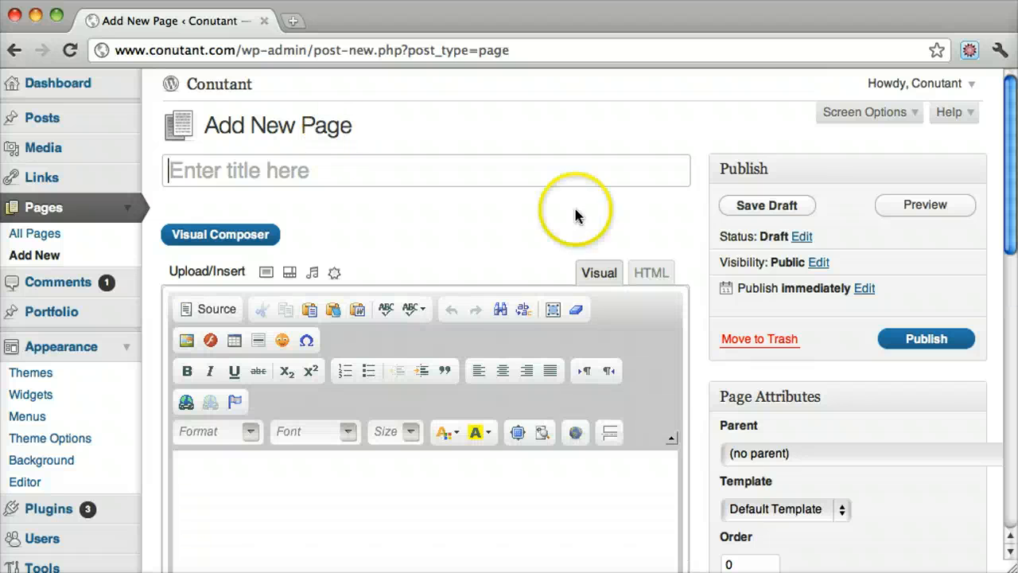
pyautogui.scroll(-3)
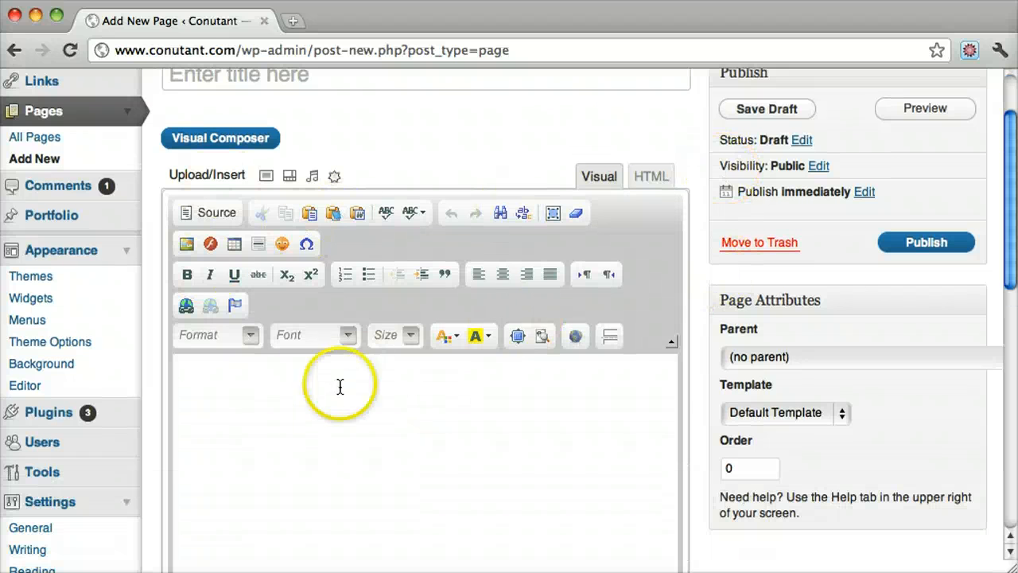
# Type 'So now we can make the text big' into the page body
pyautogui.click(339, 386)
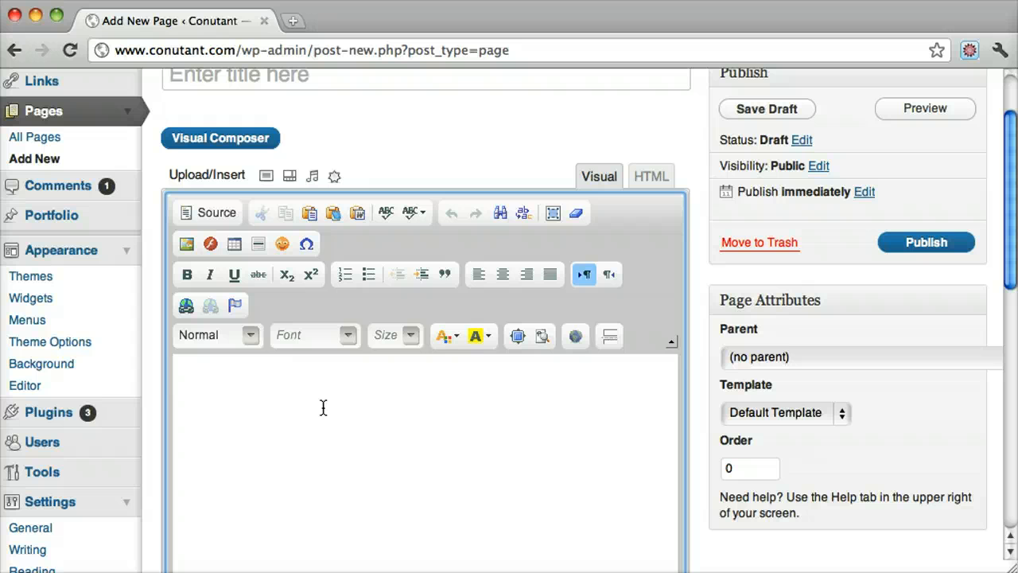
pyautogui.write('So now we can ma')
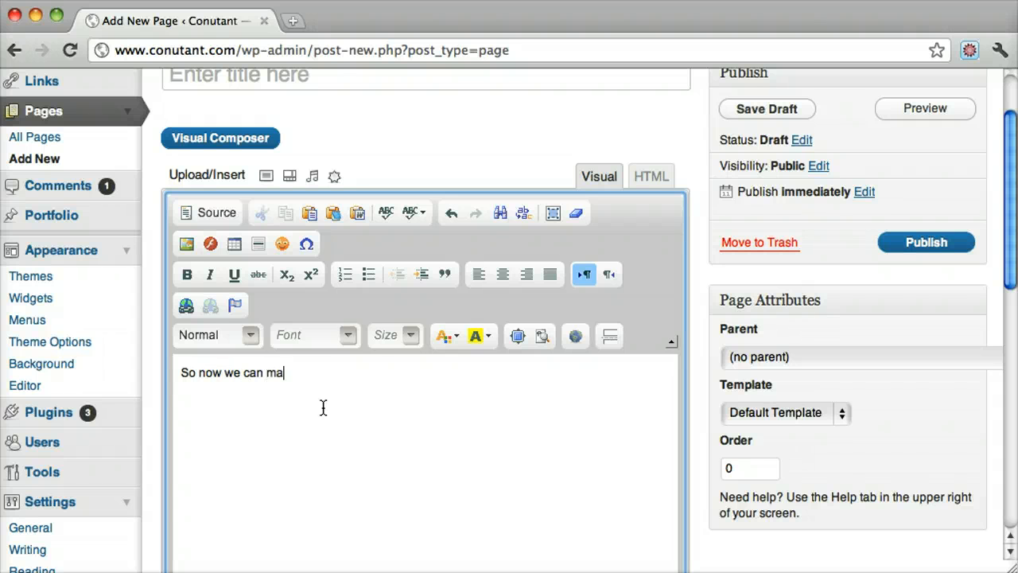
pyautogui.write('ke the text big!')
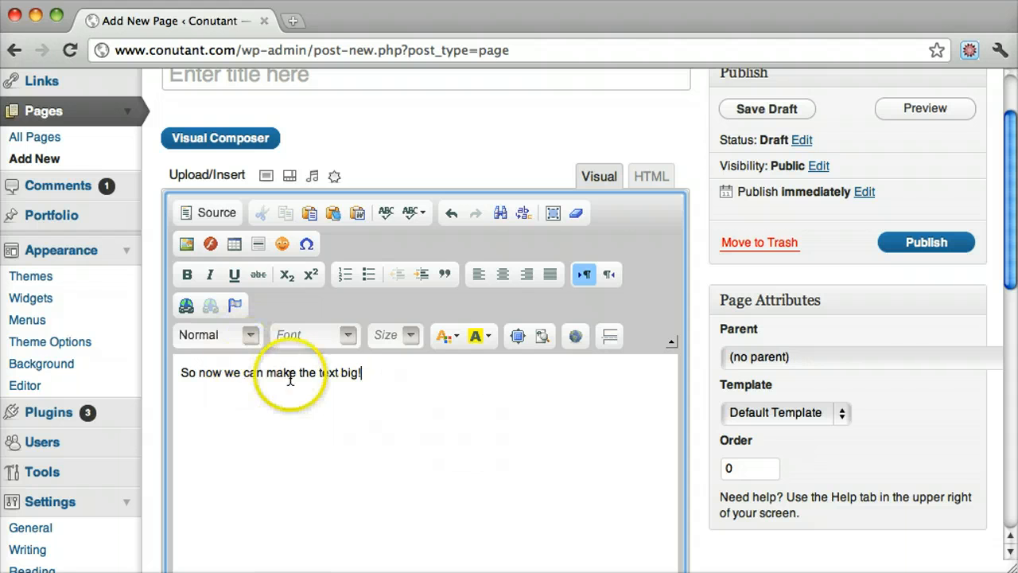
# Make the word 'make' size 20 and green, then preview the page
pyautogui.doubleClick(280, 373)
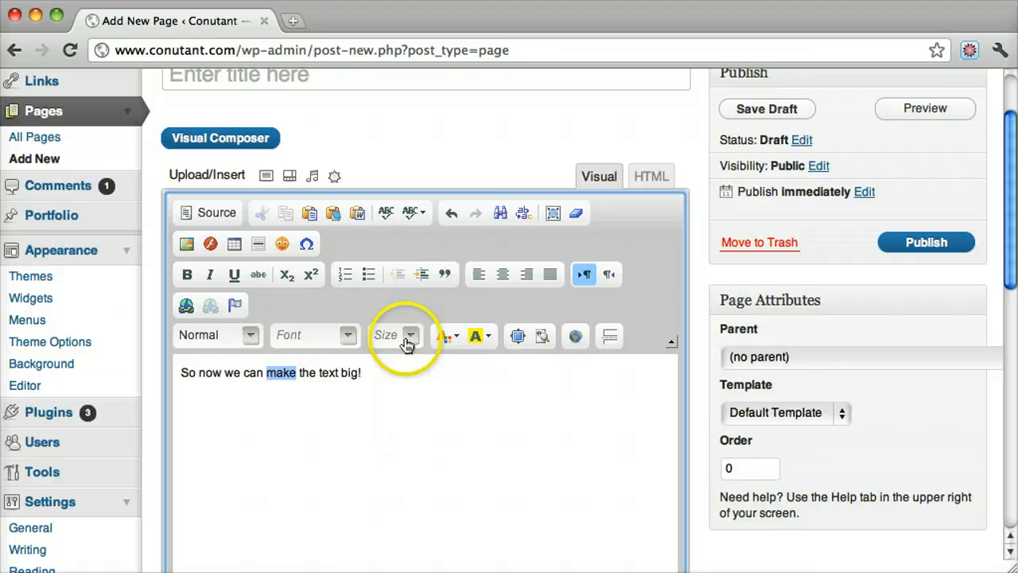
pyautogui.click(410, 334)
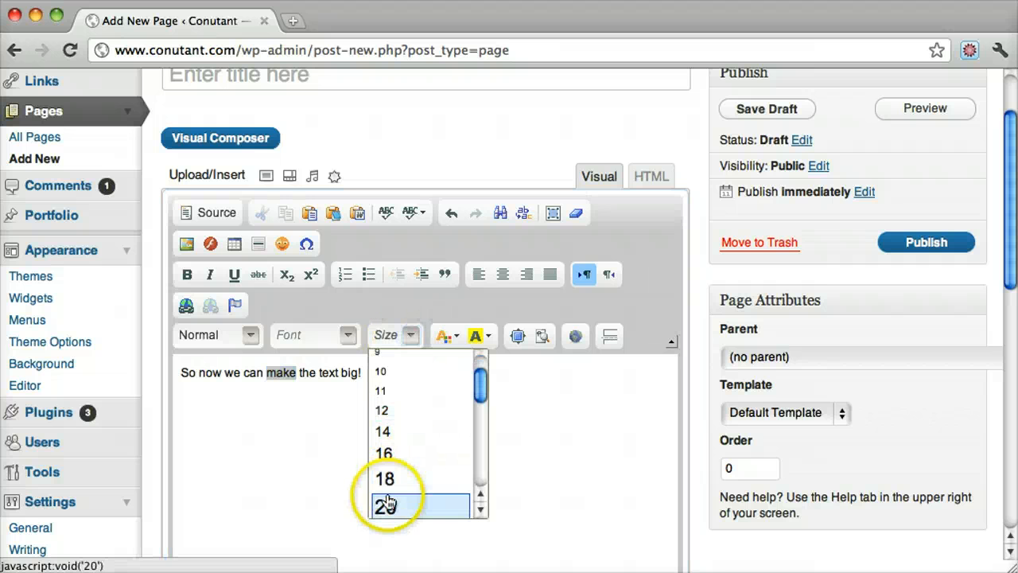
pyautogui.click(386, 506)
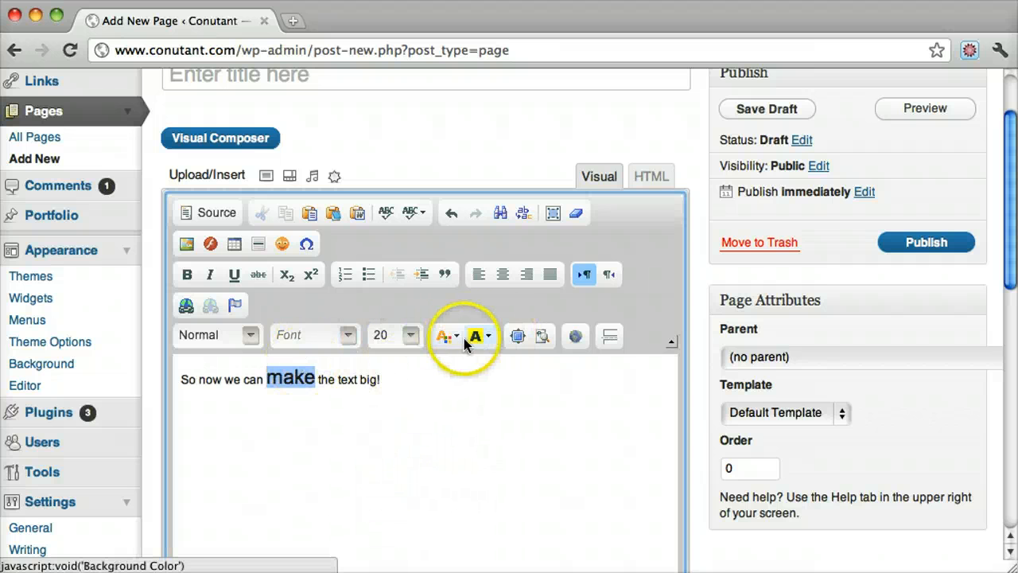
pyautogui.click(475, 335)
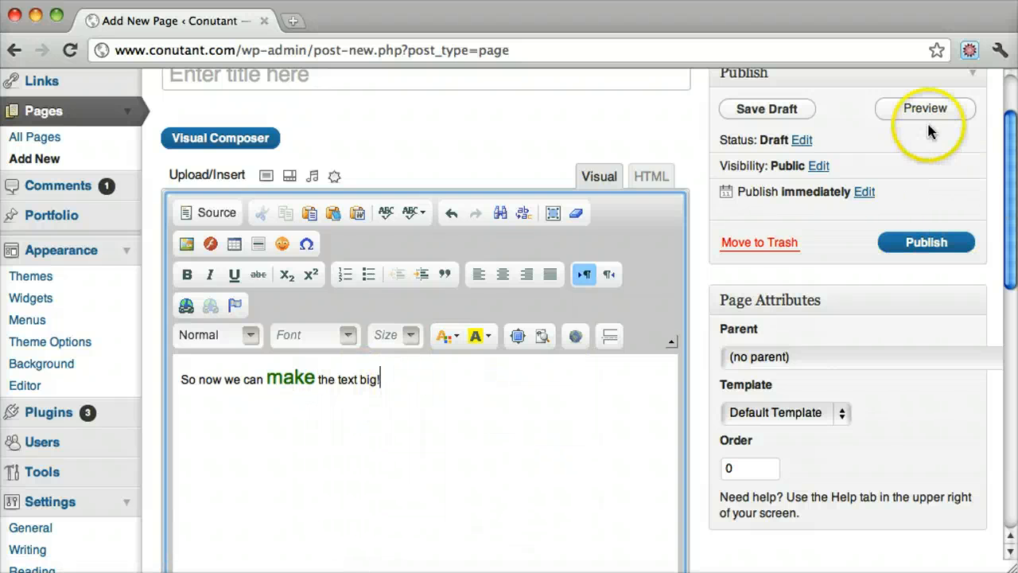
pyautogui.click(925, 108)
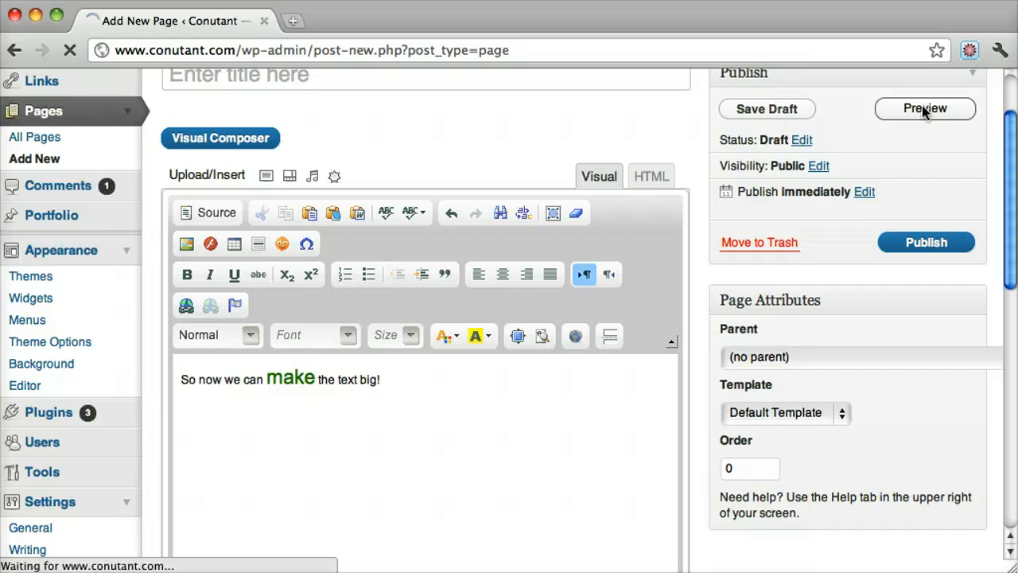
pyautogui.click(925, 108)
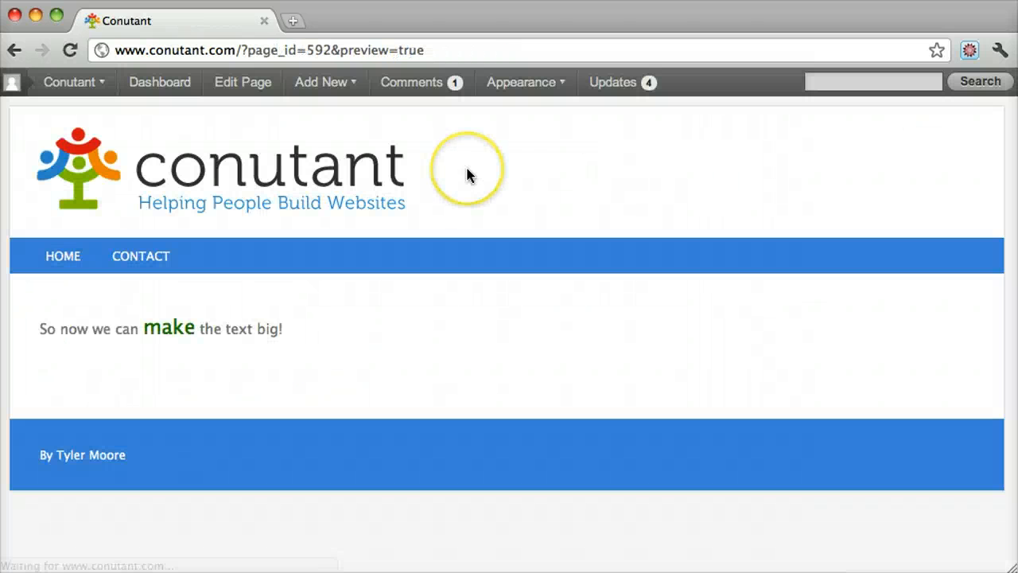
pyautogui.moveTo(142, 336)
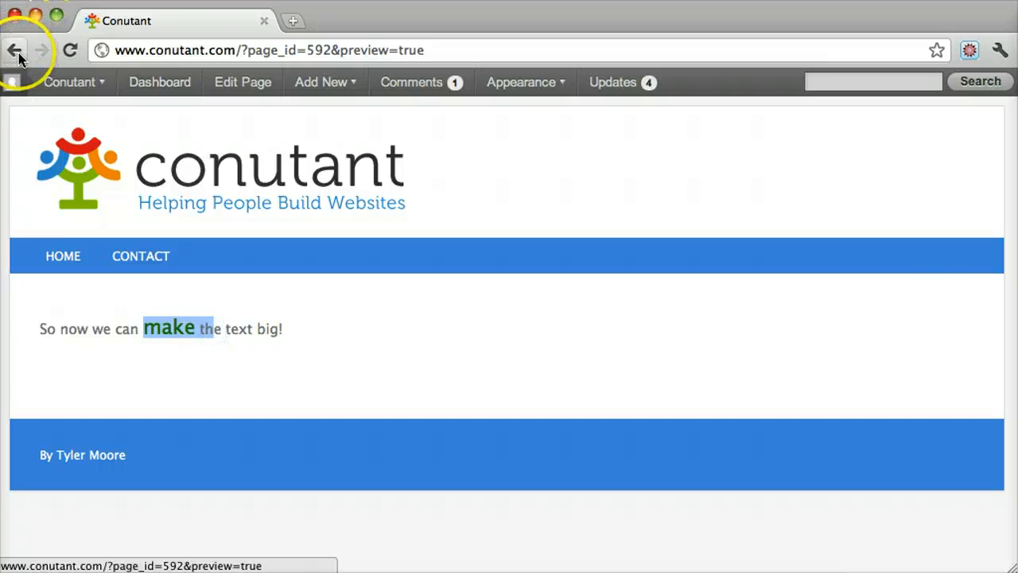
pyautogui.click(14, 50)
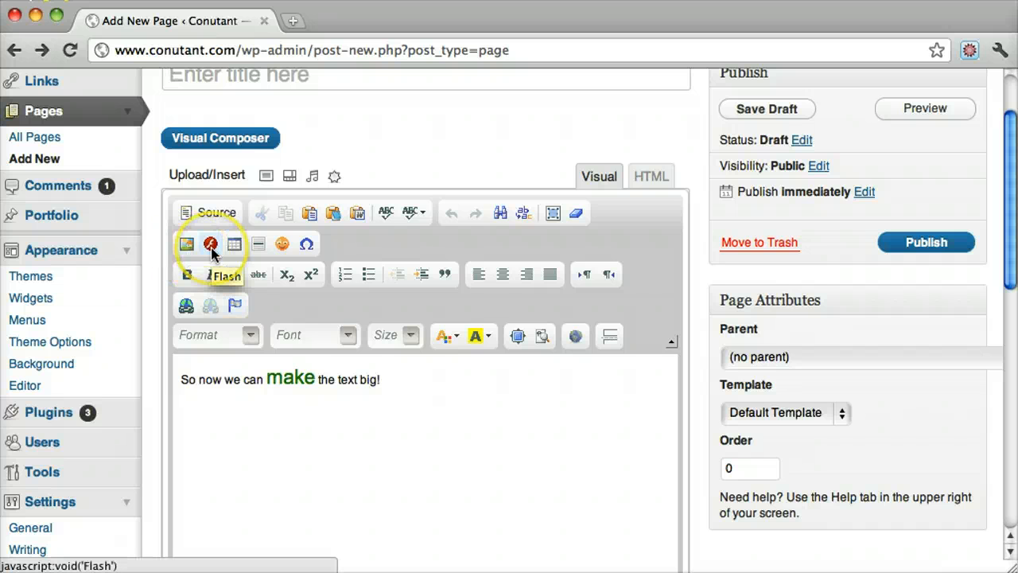
pyautogui.moveTo(445, 275)
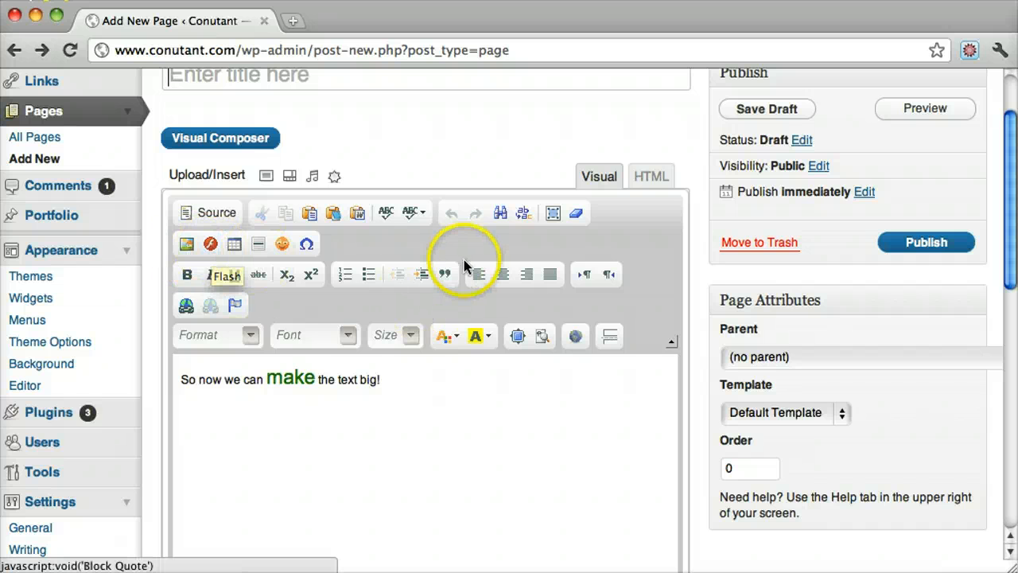